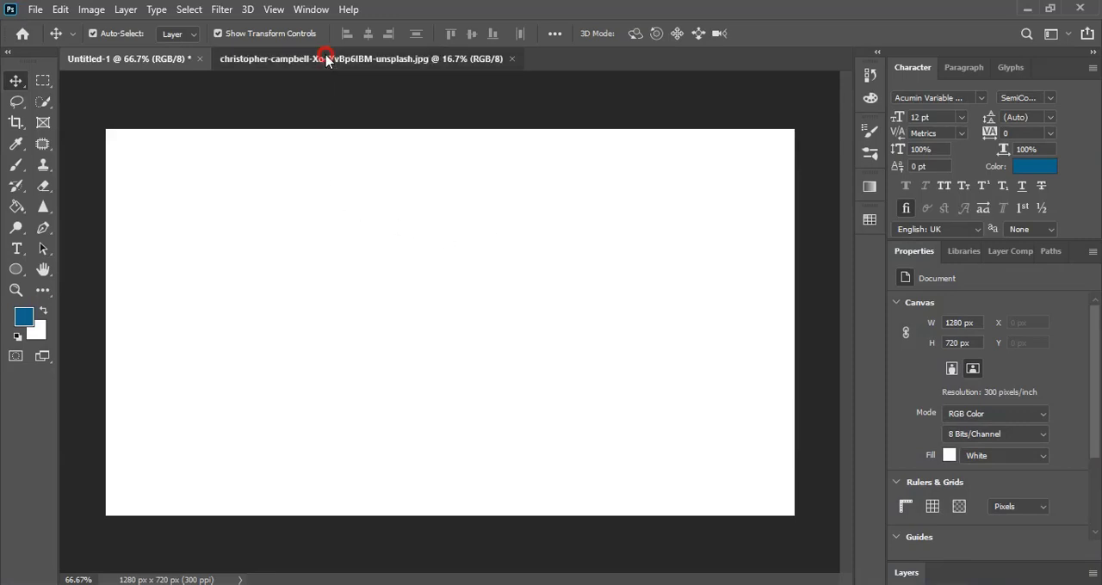
- Paste the black-and-white portrait into Untitled-1 and scale it to fill the 1280×720 canvas
click(362, 59)
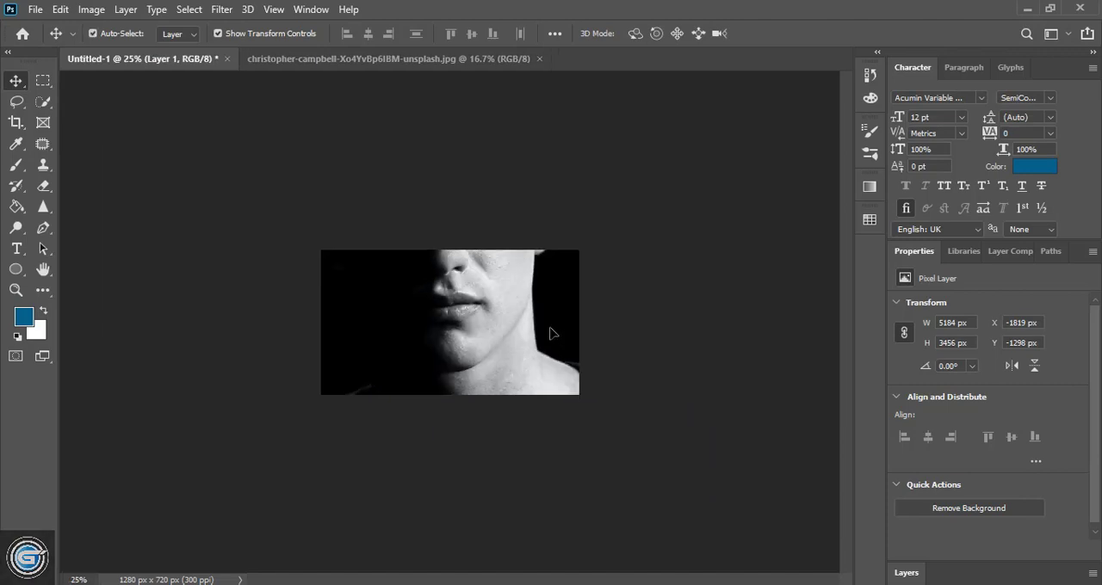
click(430, 327)
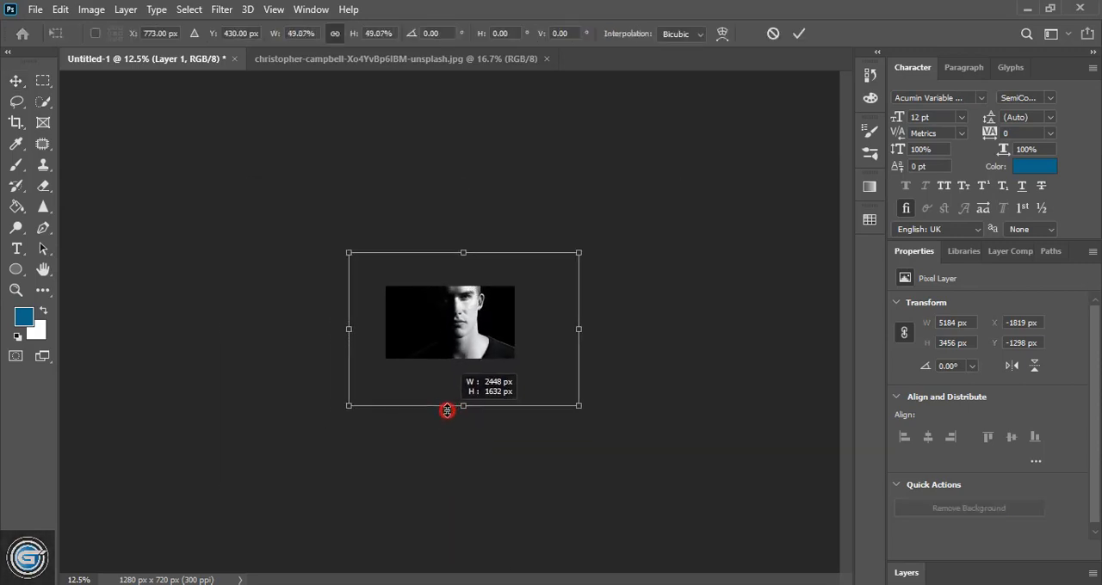
drag(463, 409, 442, 379)
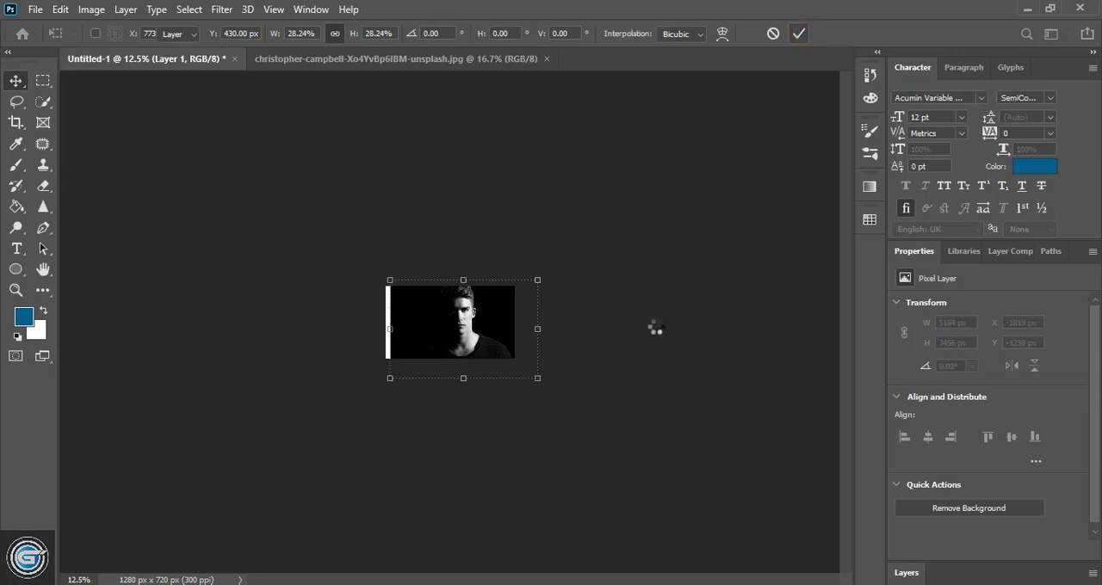
click(797, 33)
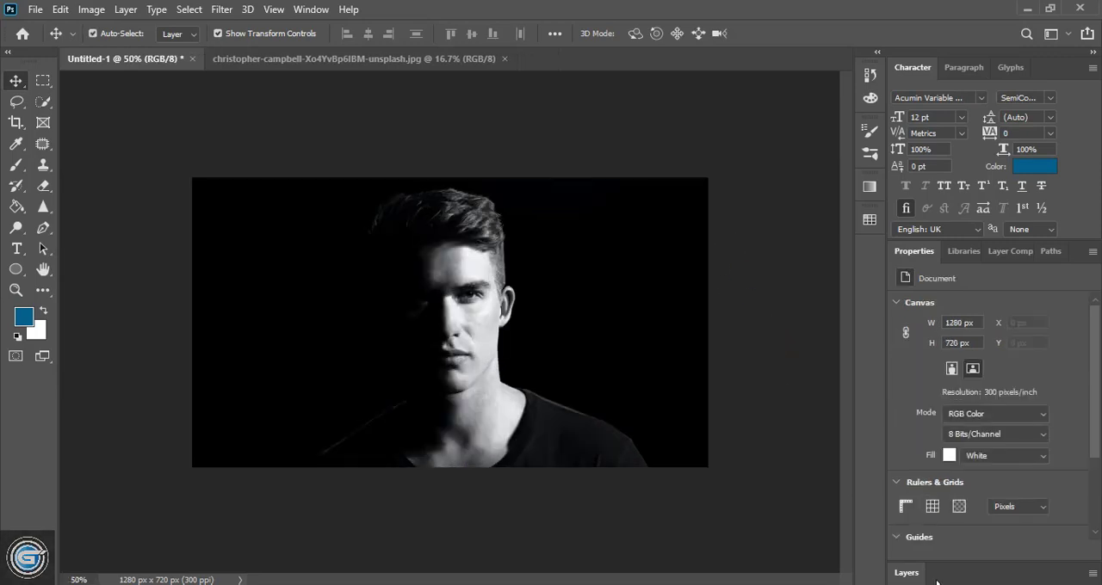
- Add a near-black Solid Color fill layer covering the whole canvas
click(906, 572)
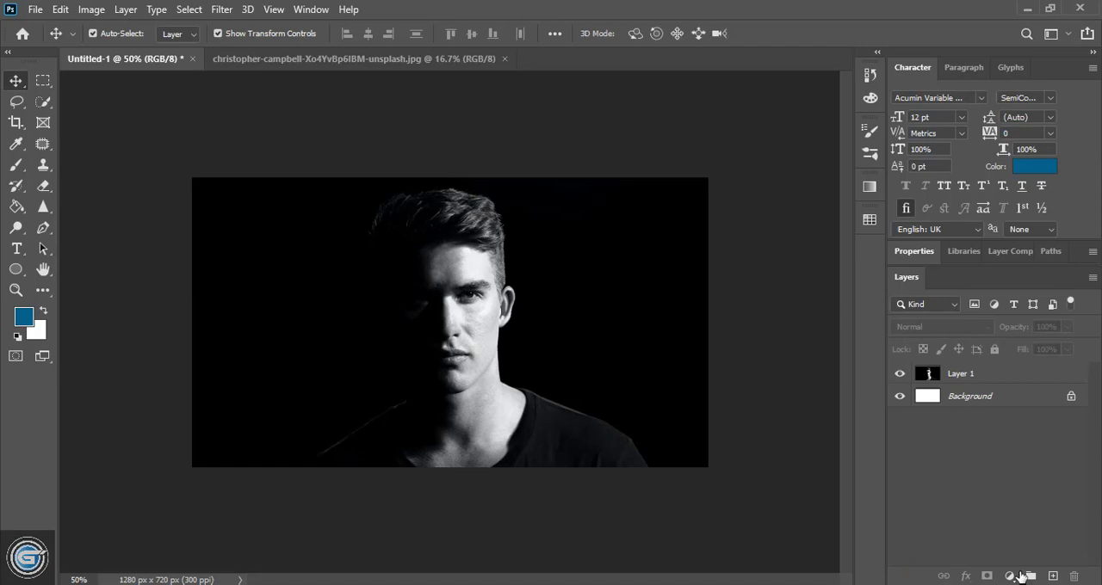
mouse_move(913, 493)
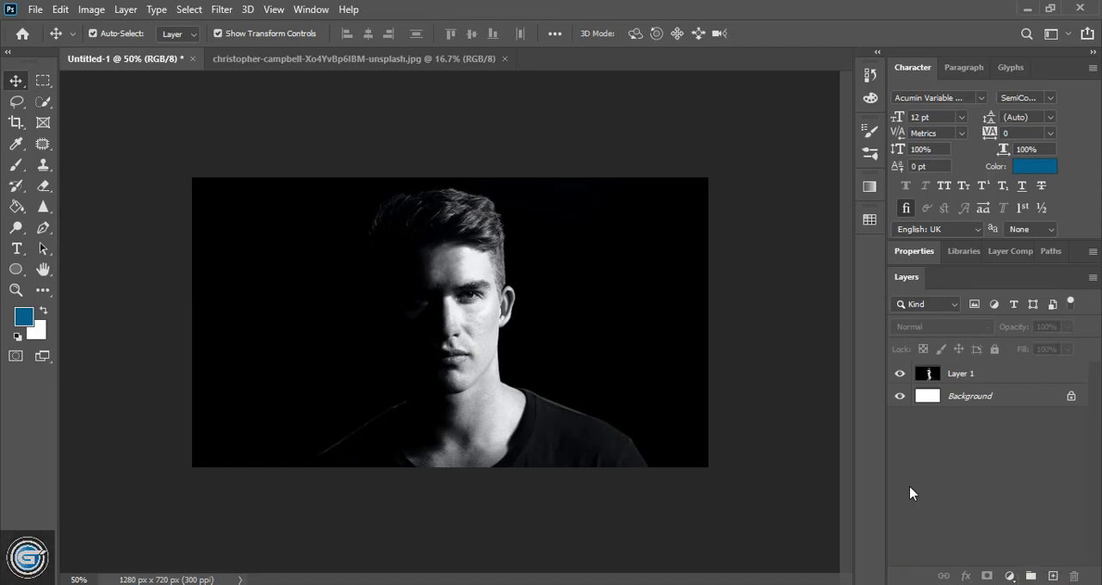
click(1054, 576)
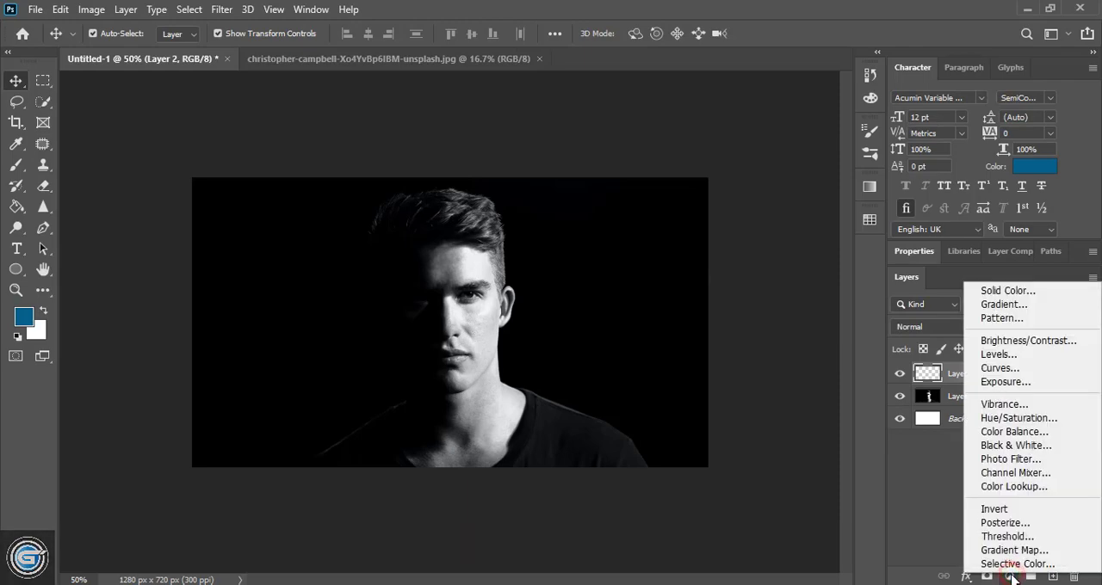
click(1007, 290)
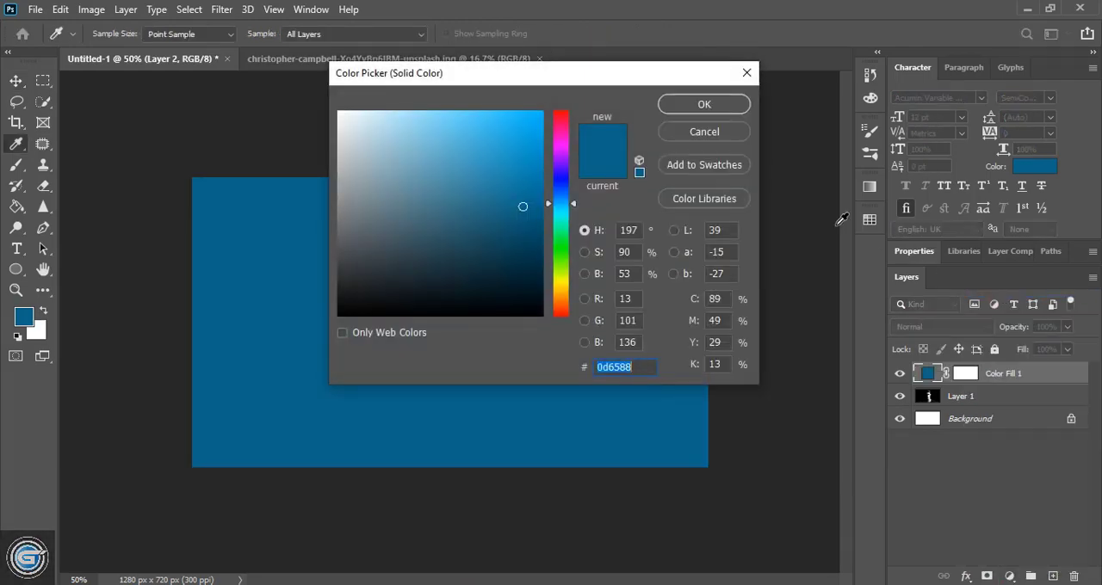
click(517, 307)
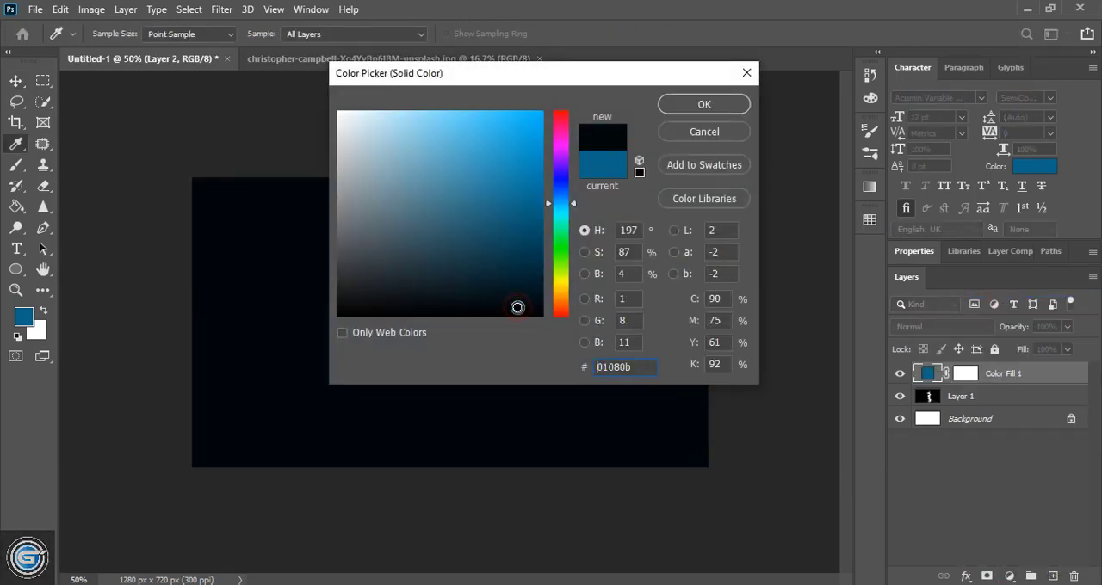
click(703, 103)
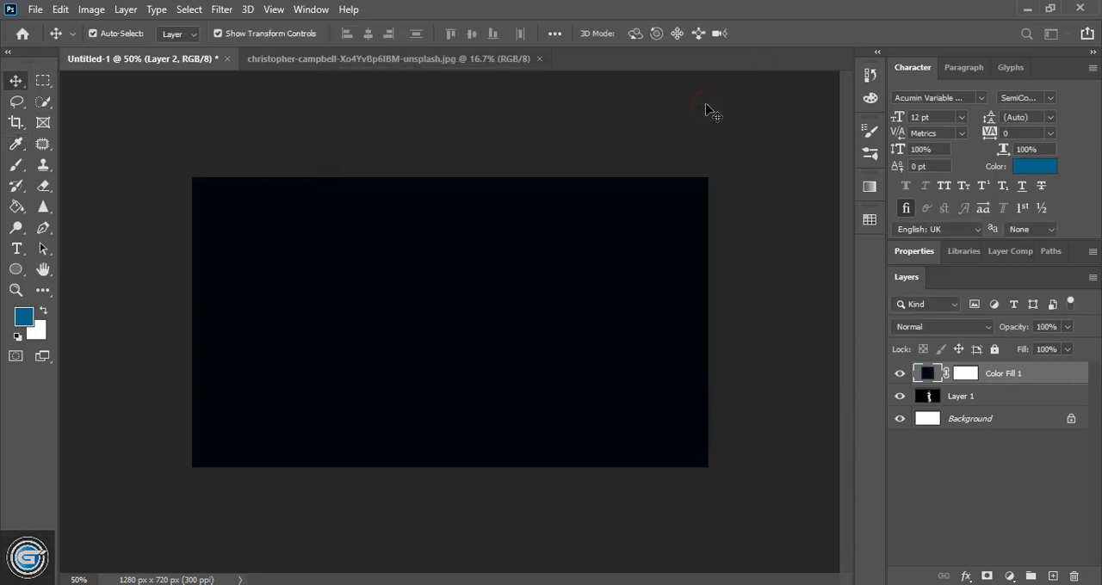
- Move Layer 1 above Color Fill 1 and lower its opacity to about 43%
click(961, 396)
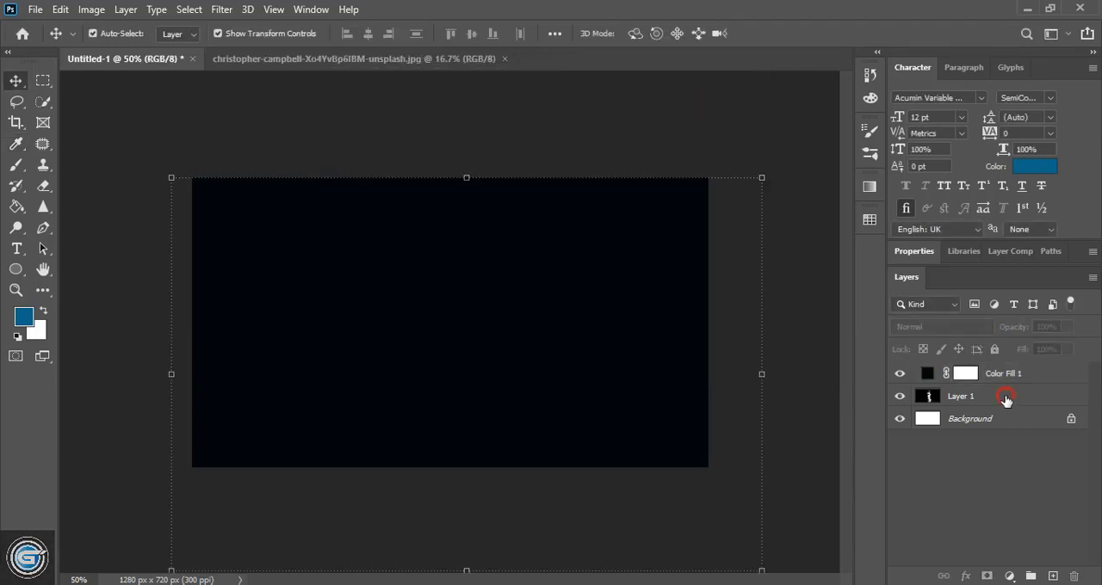
drag(960, 396, 960, 373)
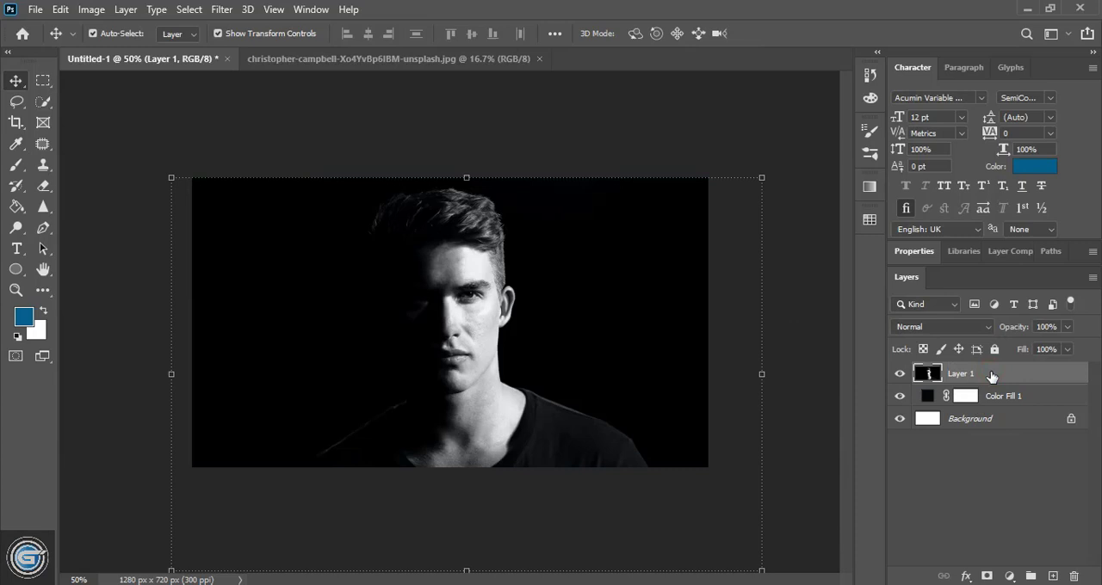
mouse_move(958, 377)
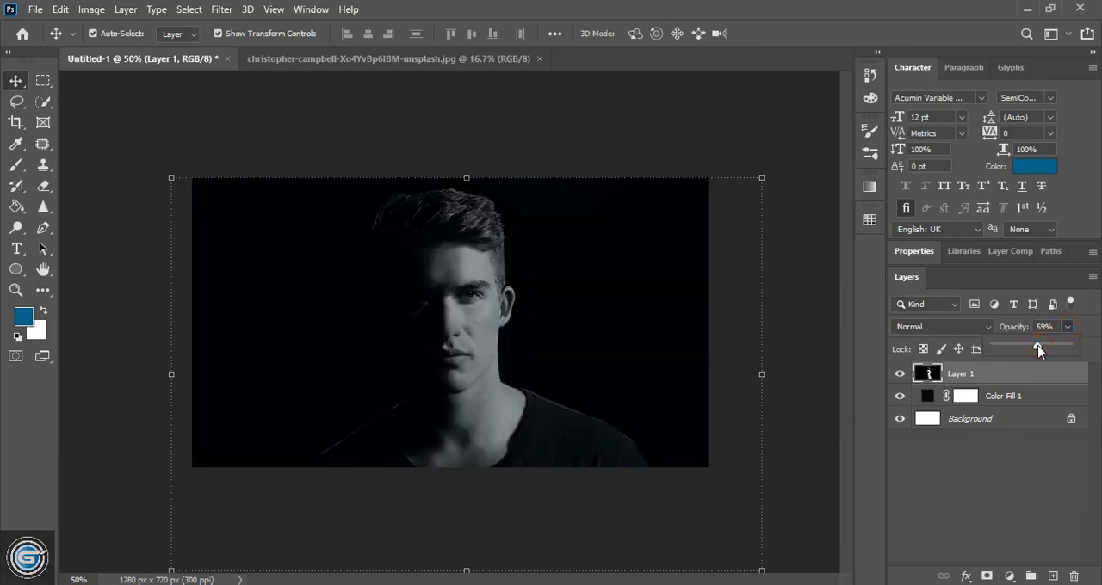
drag(1039, 347, 1024, 347)
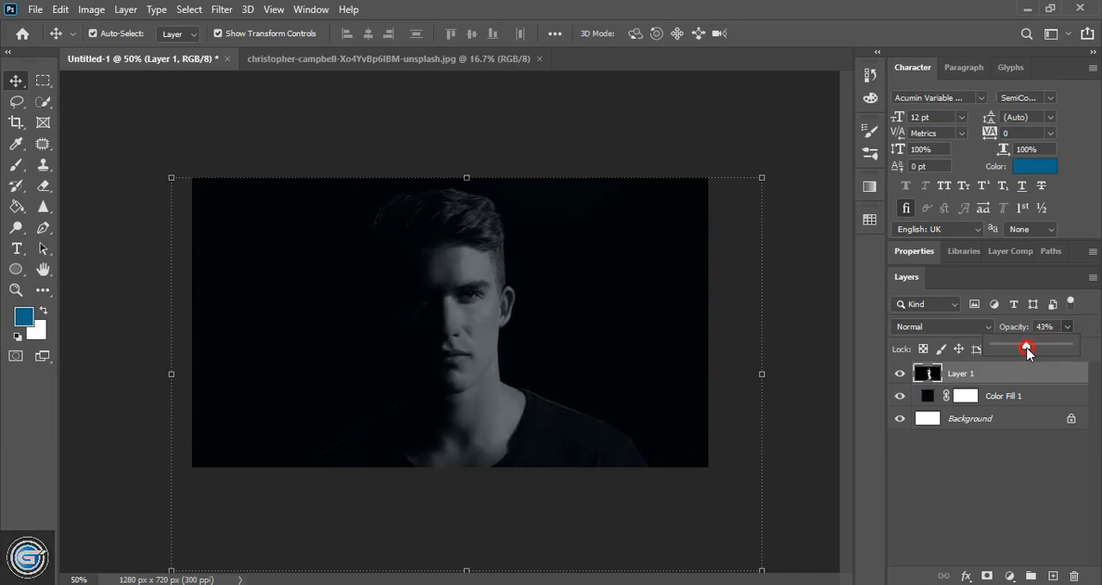
drag(1026, 347, 1022, 346)
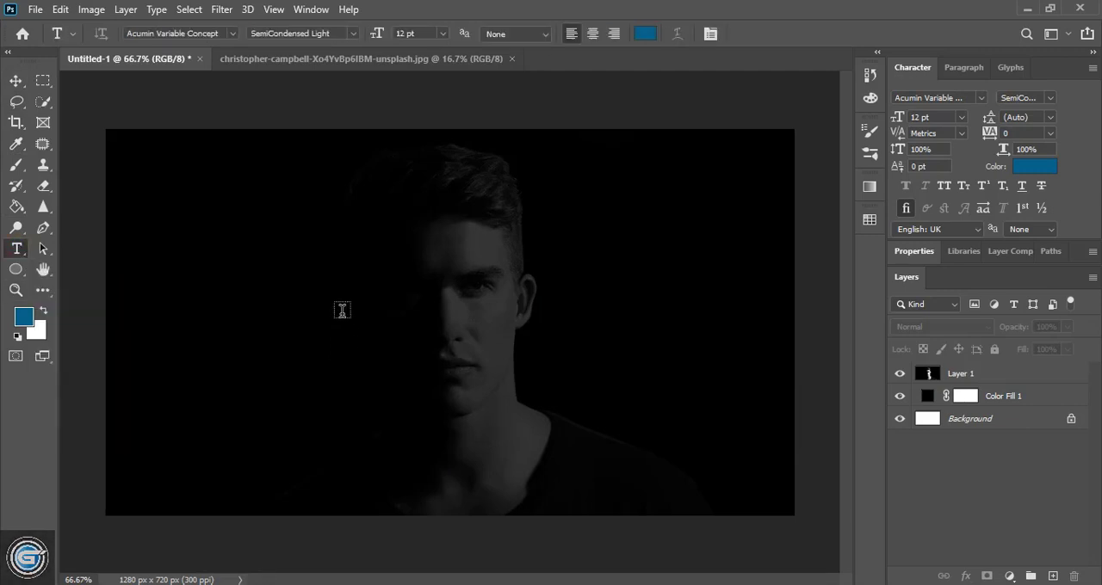
- Type 'Roccaforte' on the canvas and enlarge the text across the portrait's face
click(341, 310)
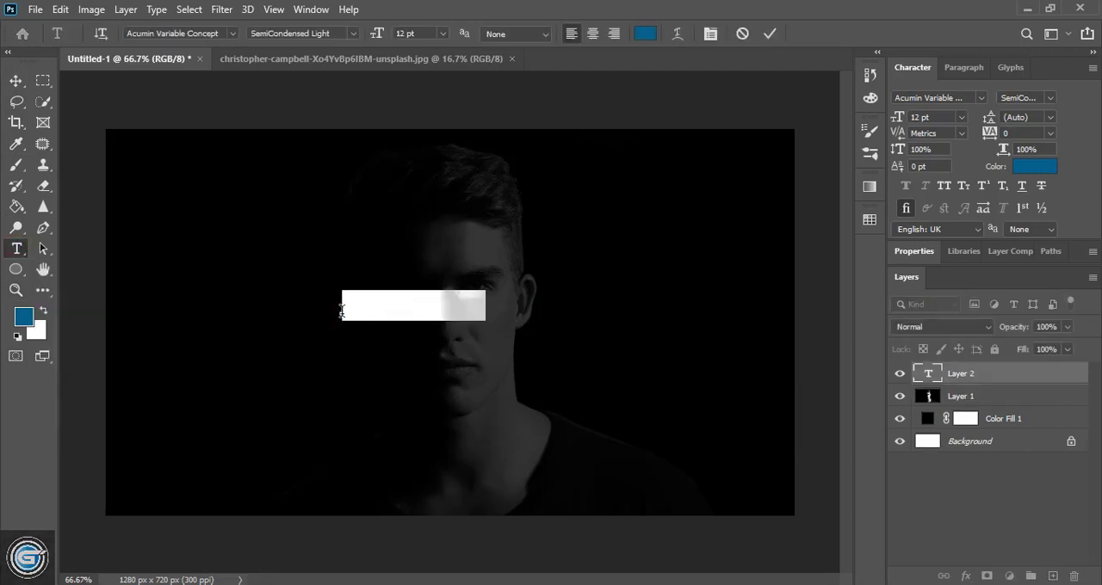
text(Lorem Ipsum)
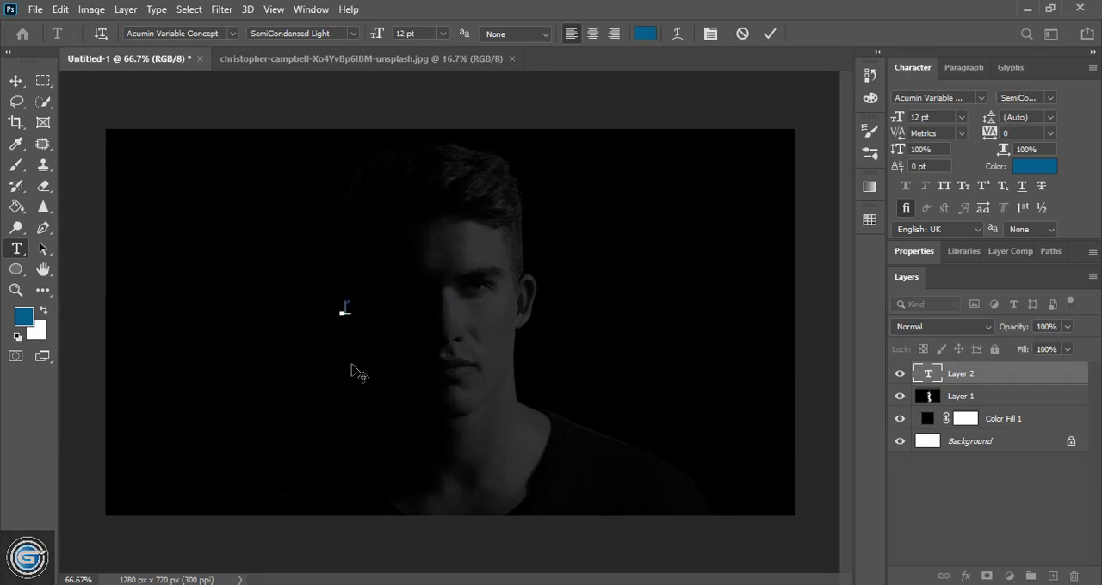
text(R)
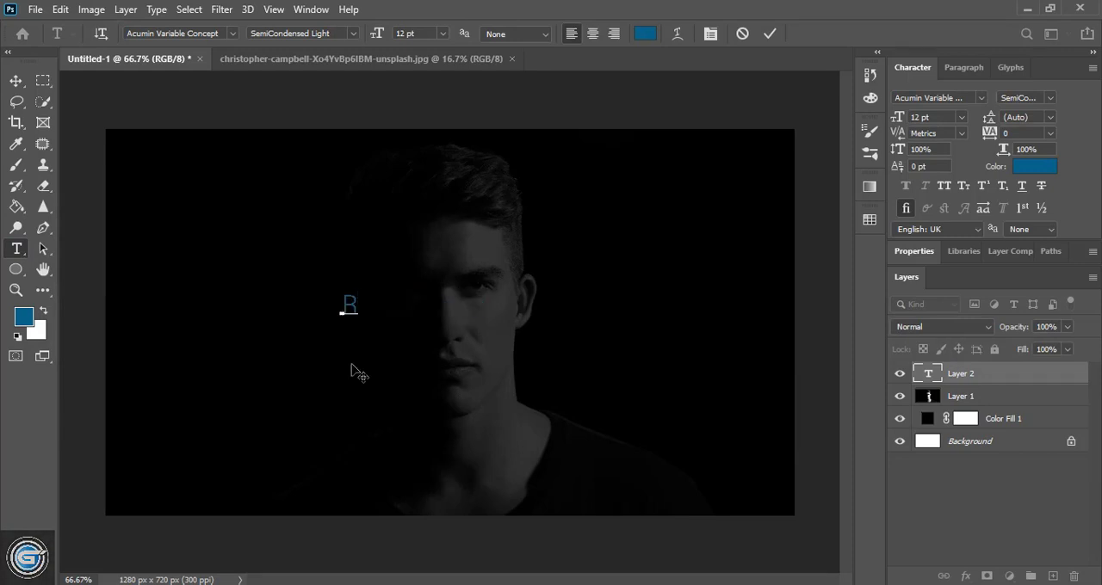
text(occa)
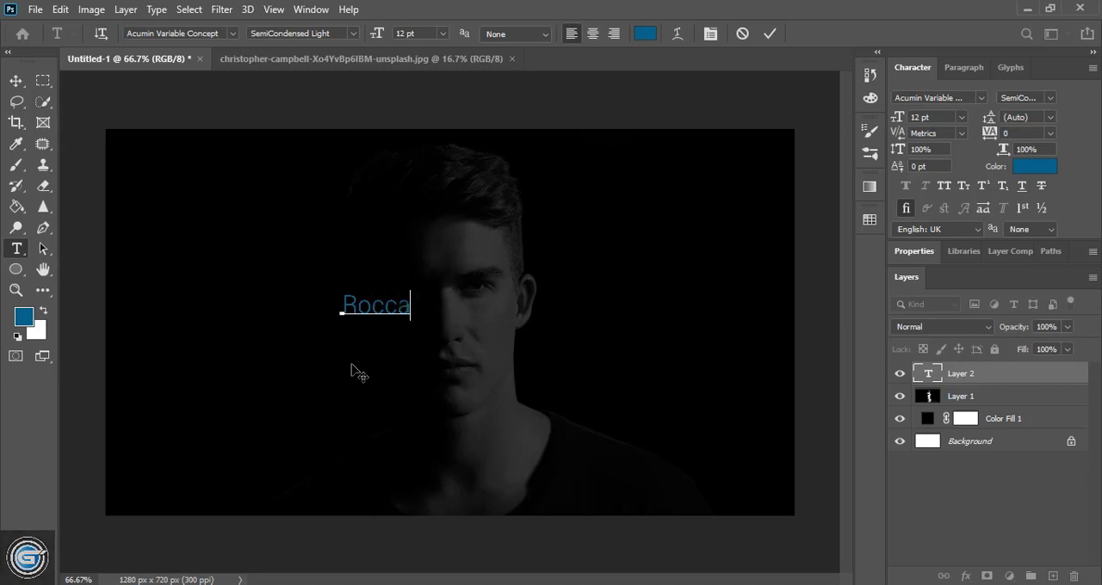
text(fort)
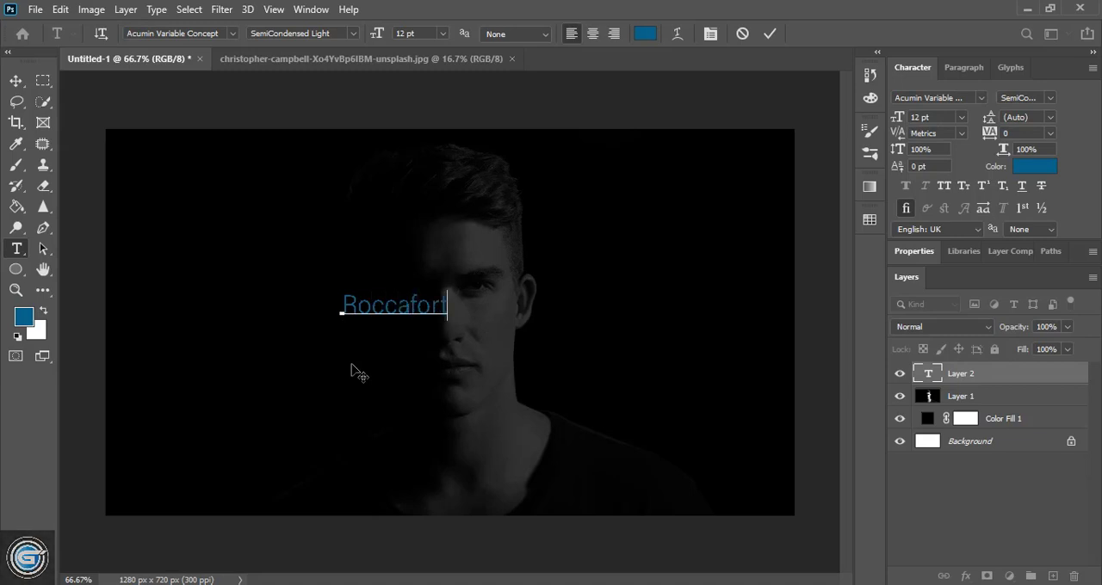
click(769, 34)
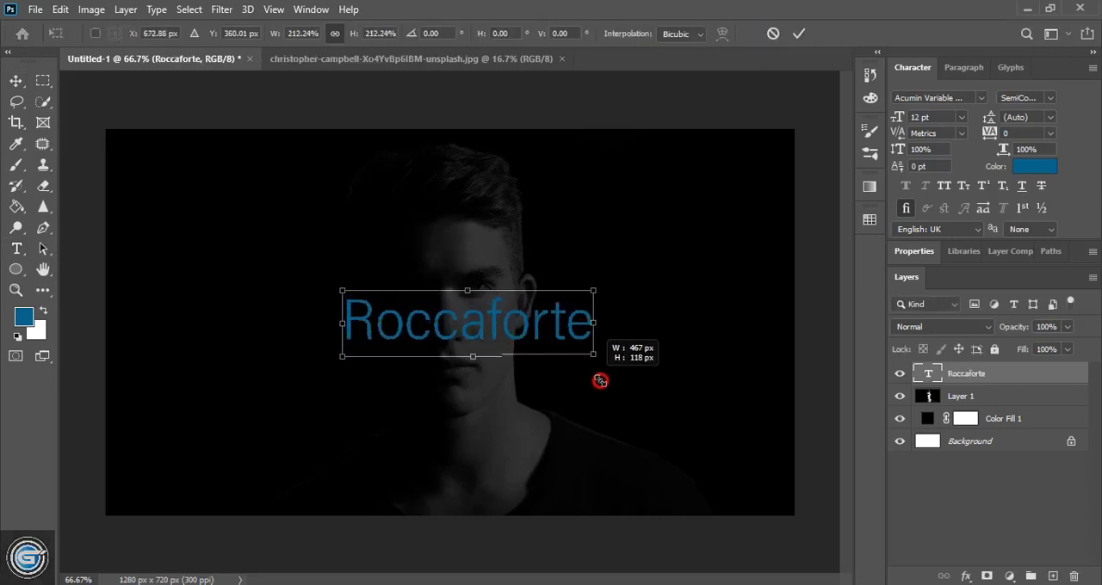
drag(593, 354, 634, 377)
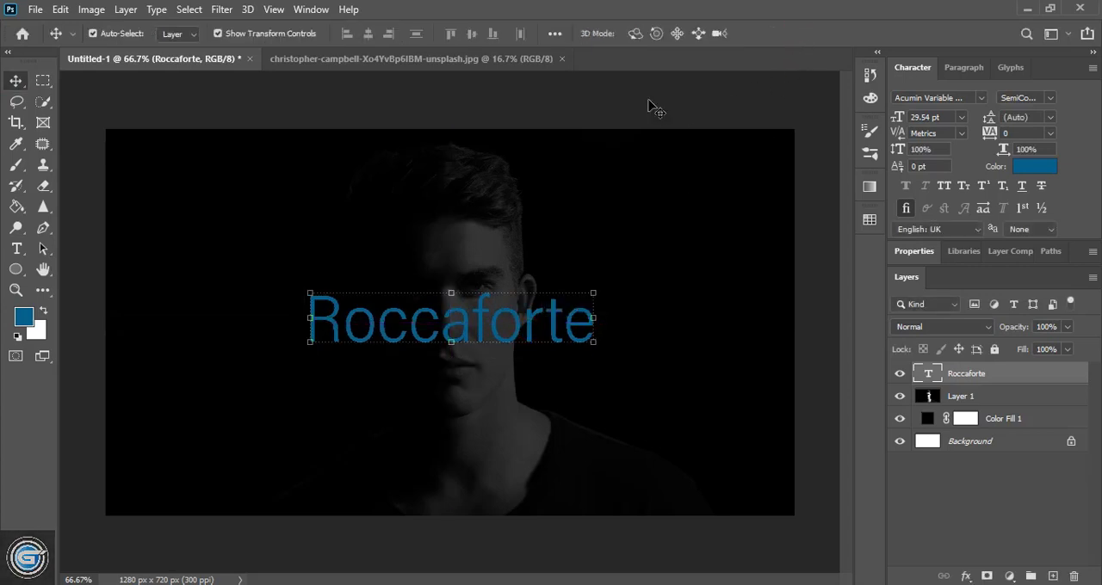
- Retype the Roccaforte copy as 'MENS WEAR', shrink it and move it lower left
click(530, 326)
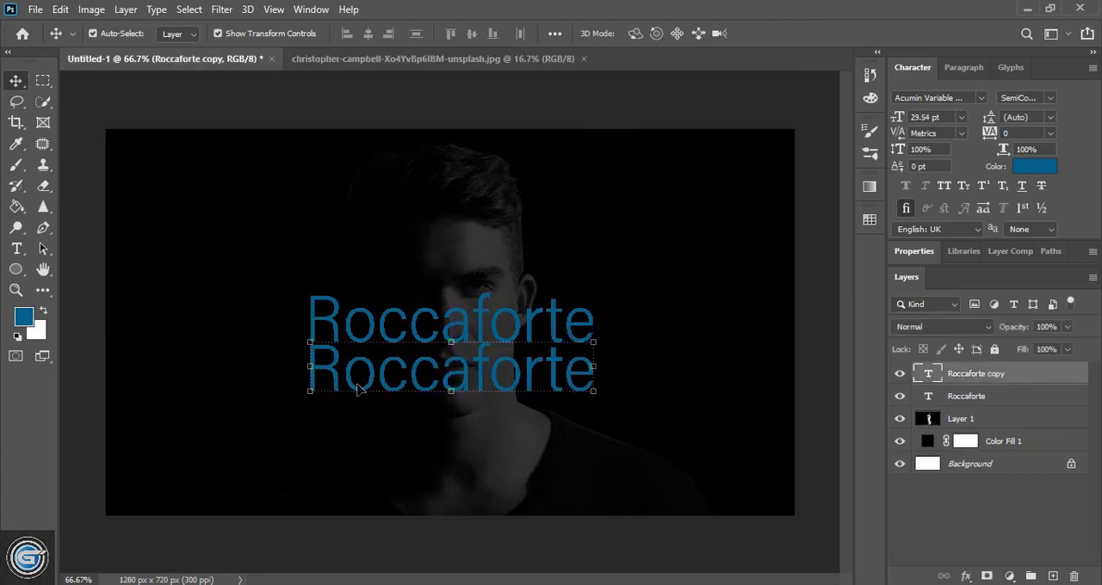
double_click(449, 368)
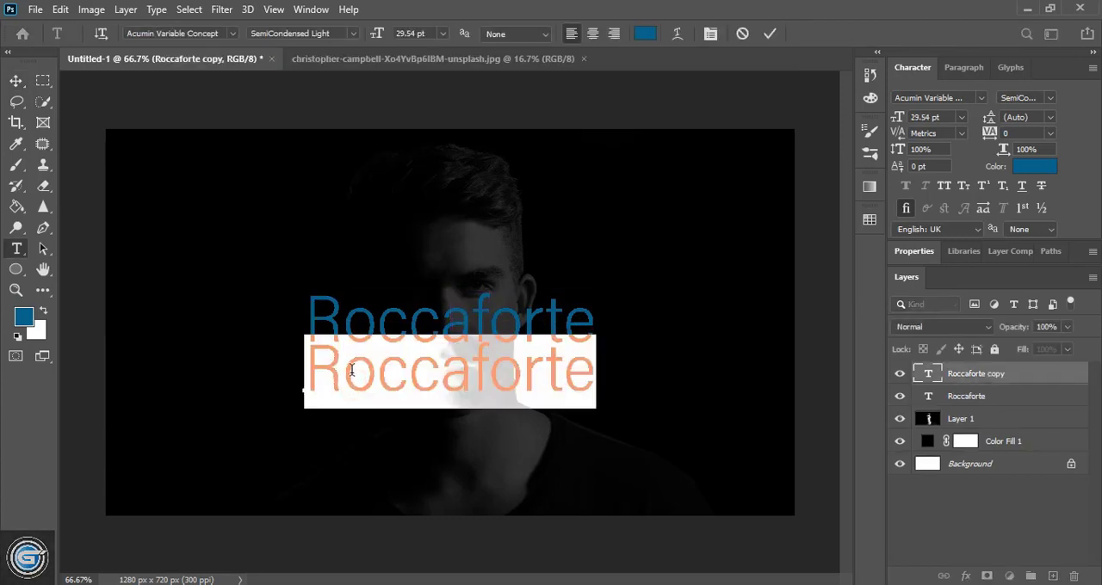
text(m)
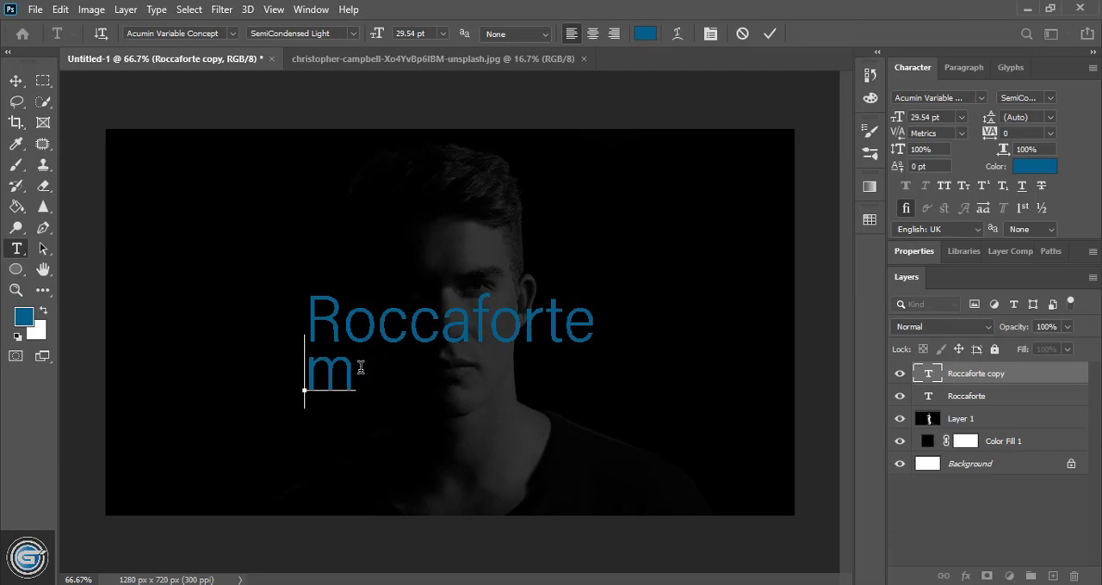
text(EN)
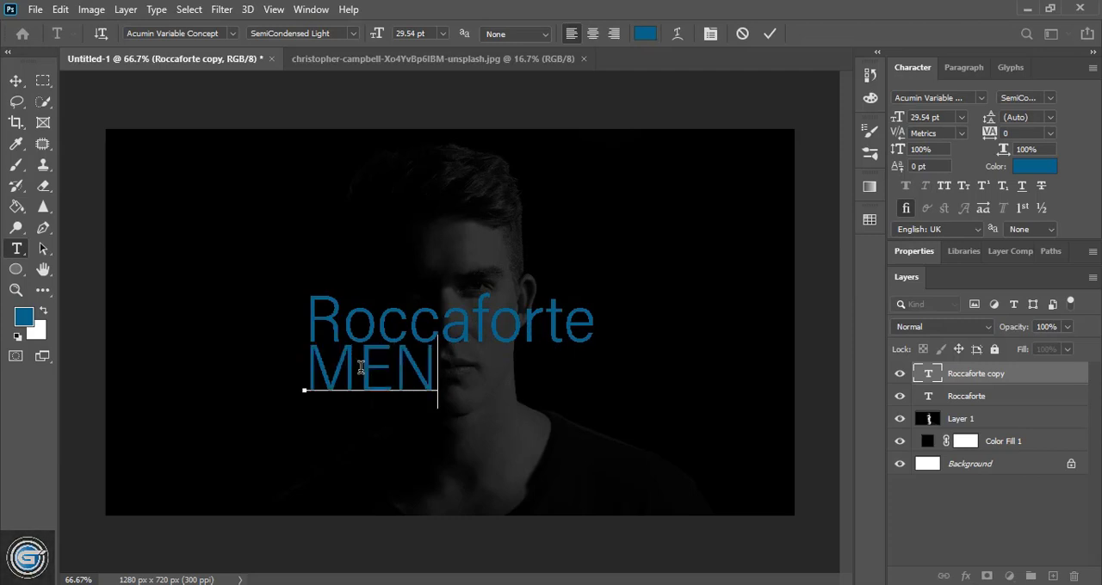
text(S WEA)
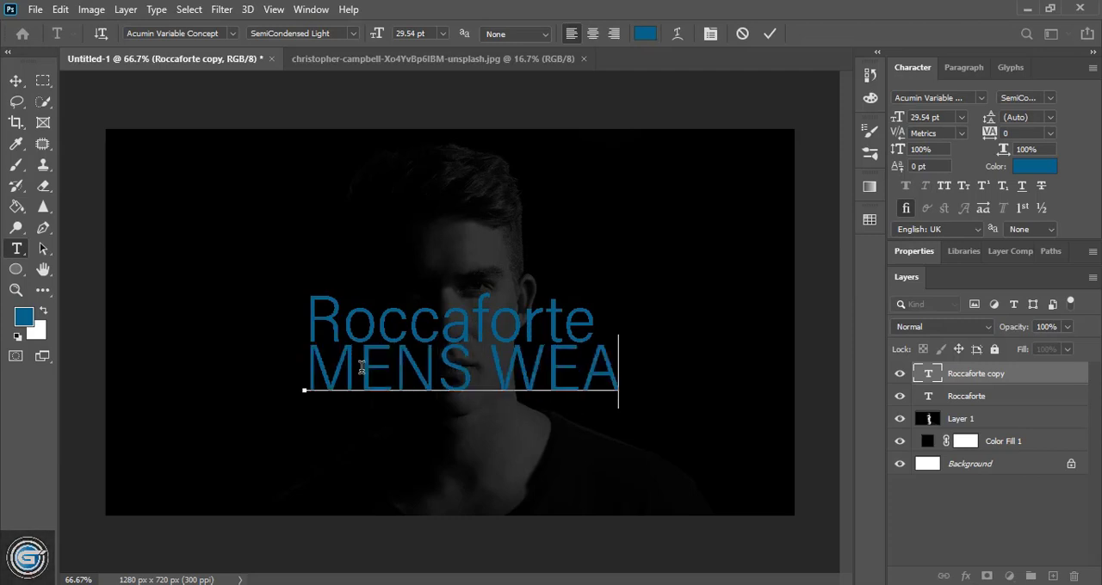
click(769, 34)
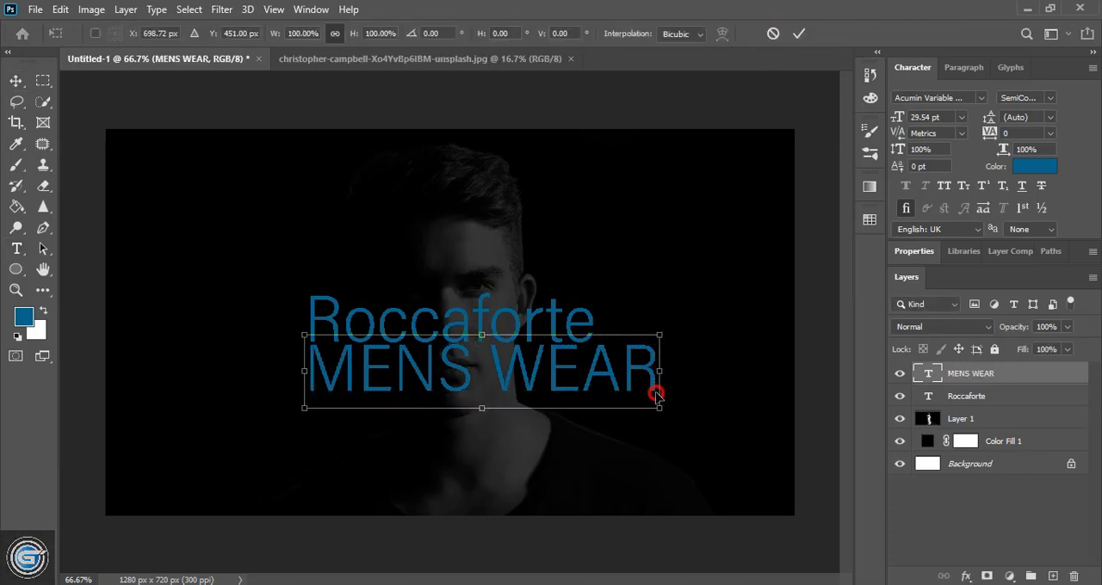
drag(659, 409, 530, 409)
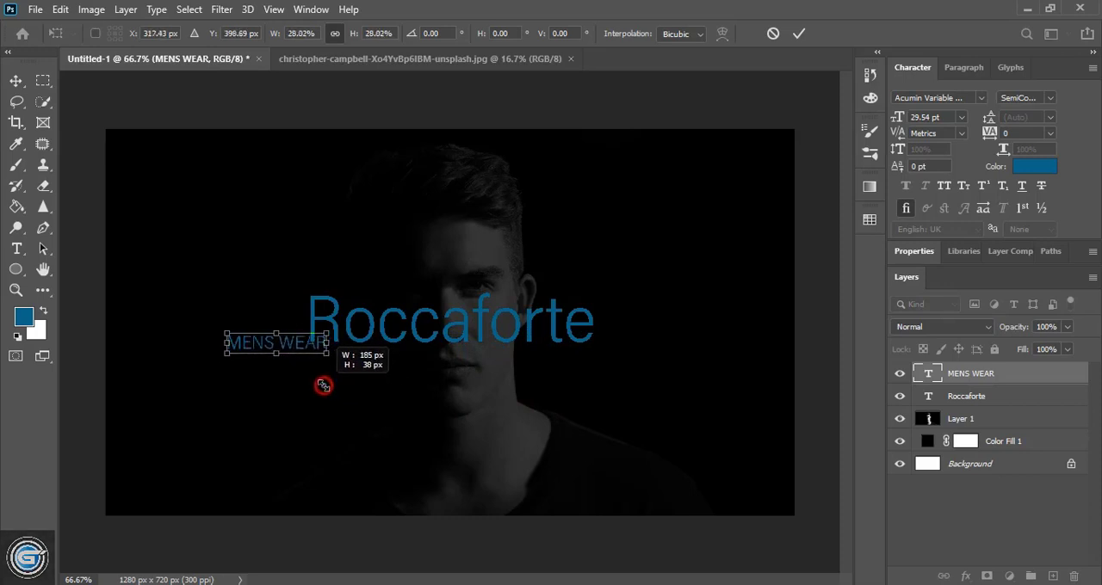
drag(278, 343, 284, 414)
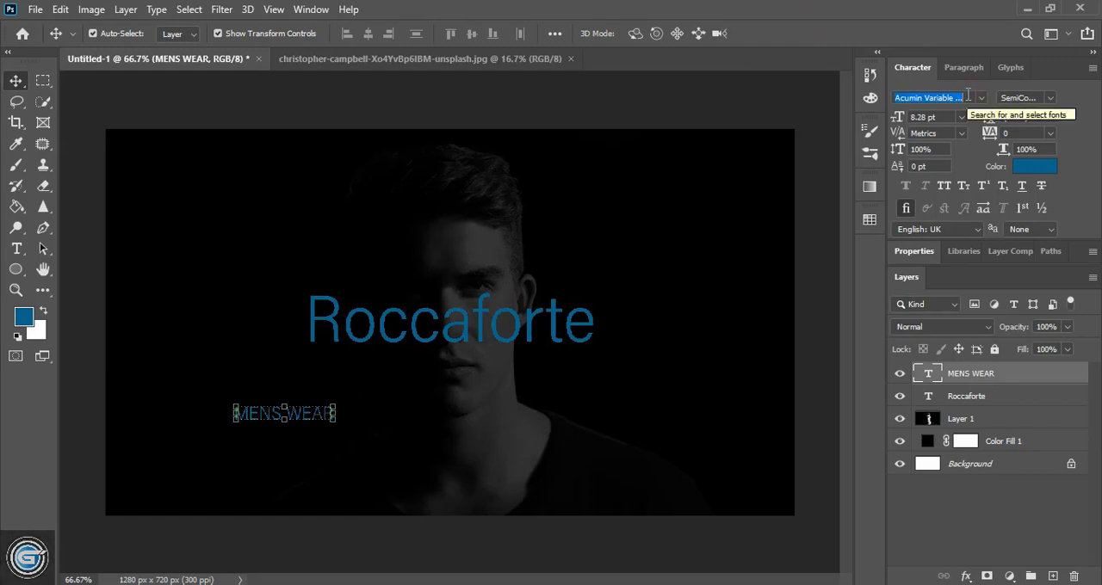
- Search 'TR' in the font field and apply Trajan Regular to MENS WEAR
click(928, 97)
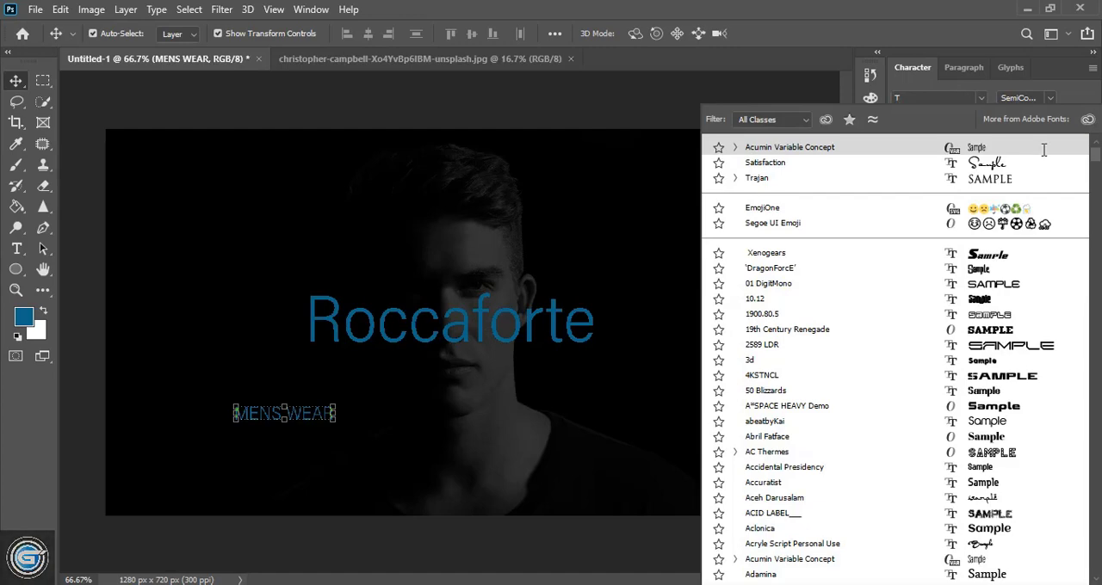
text(TR)
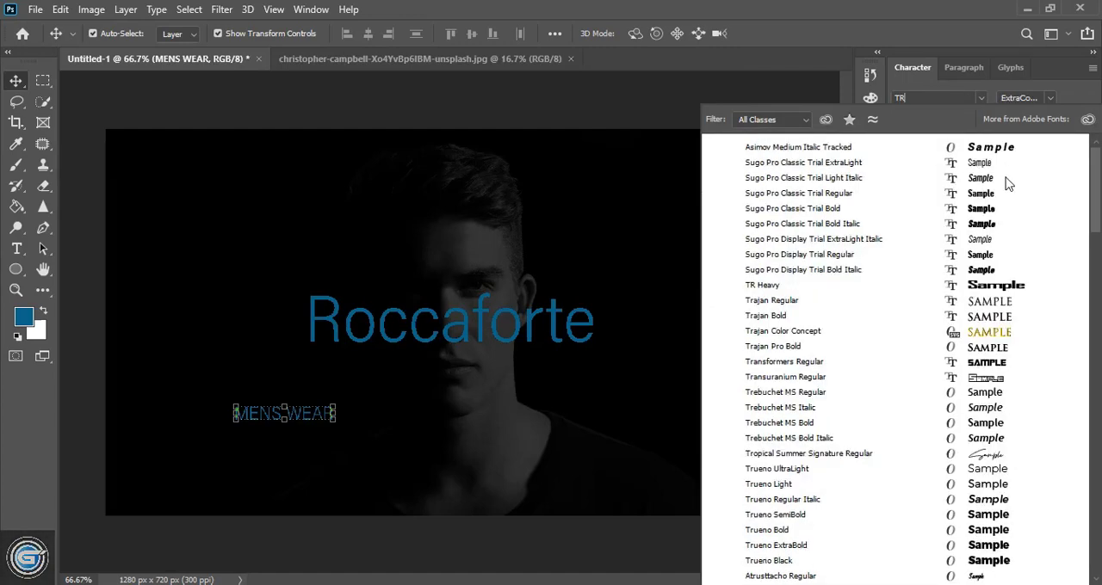
click(804, 178)
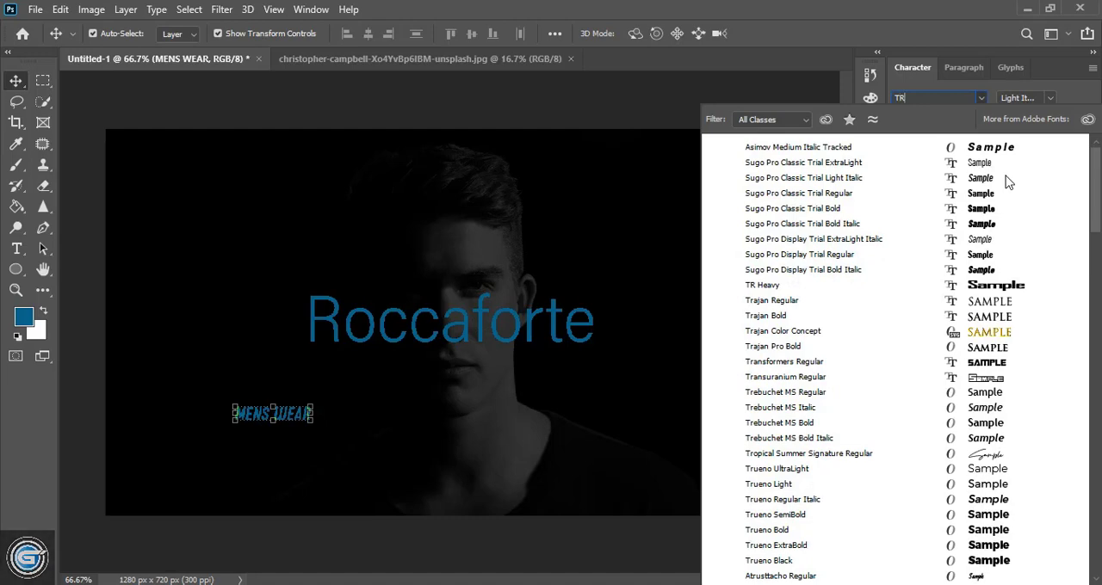
click(766, 315)
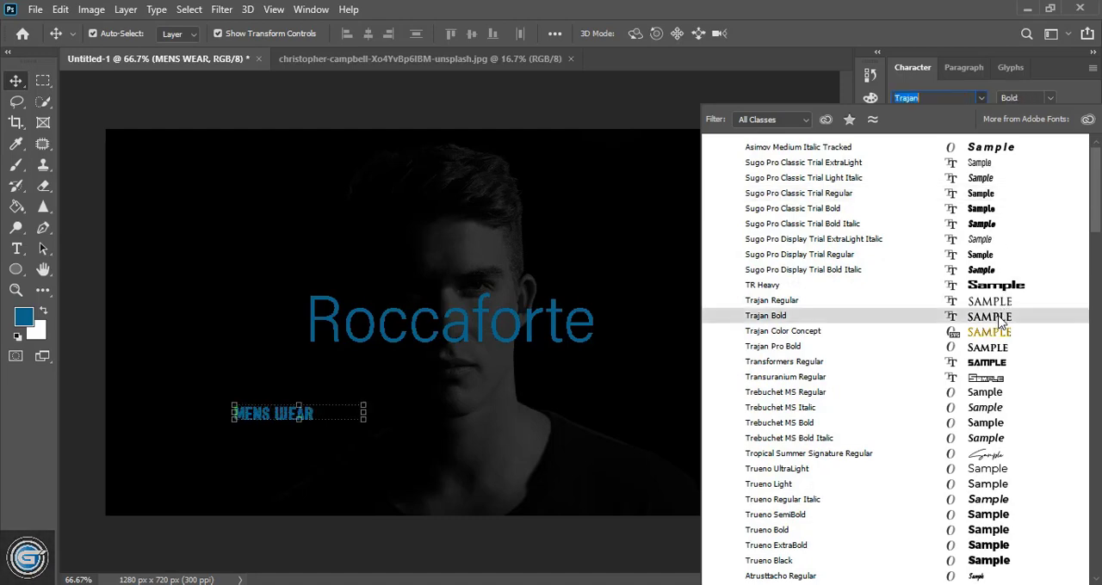
click(772, 299)
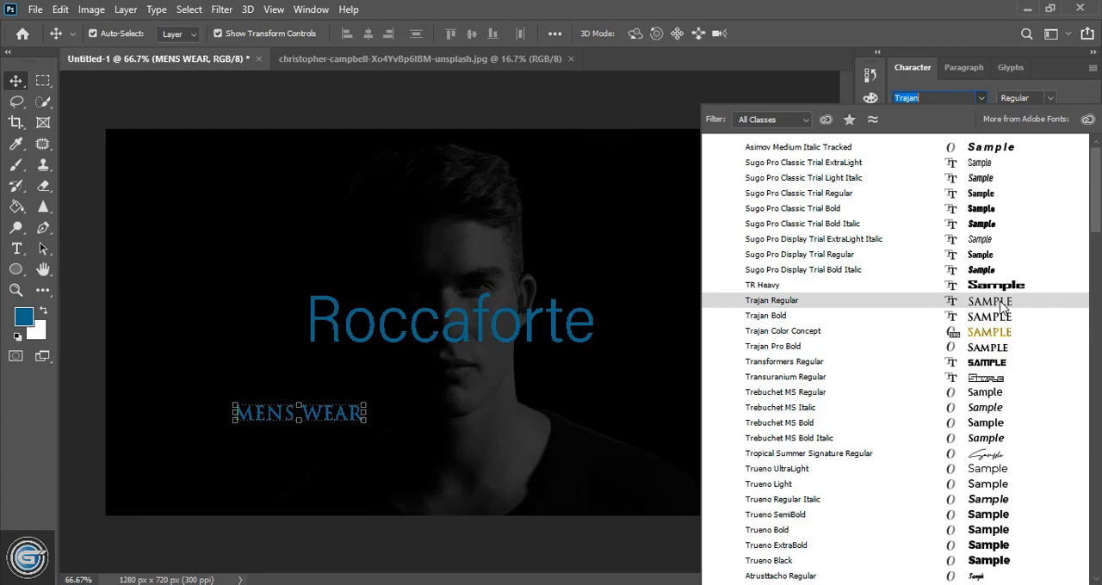
click(691, 379)
text(S)
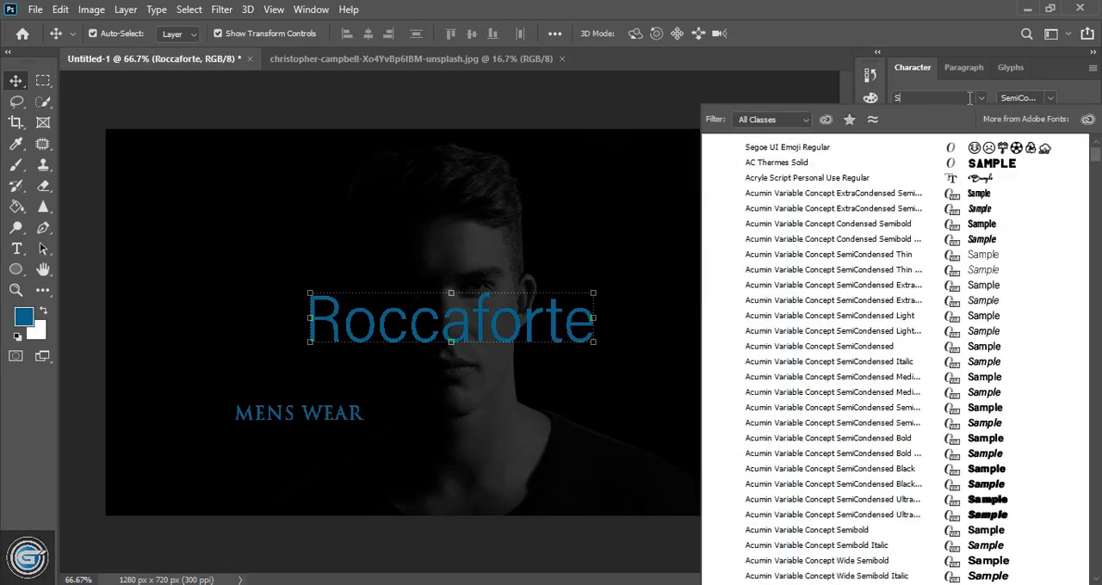
- Change the Roccaforte title's font to Satisfaction Regular
text(AT)
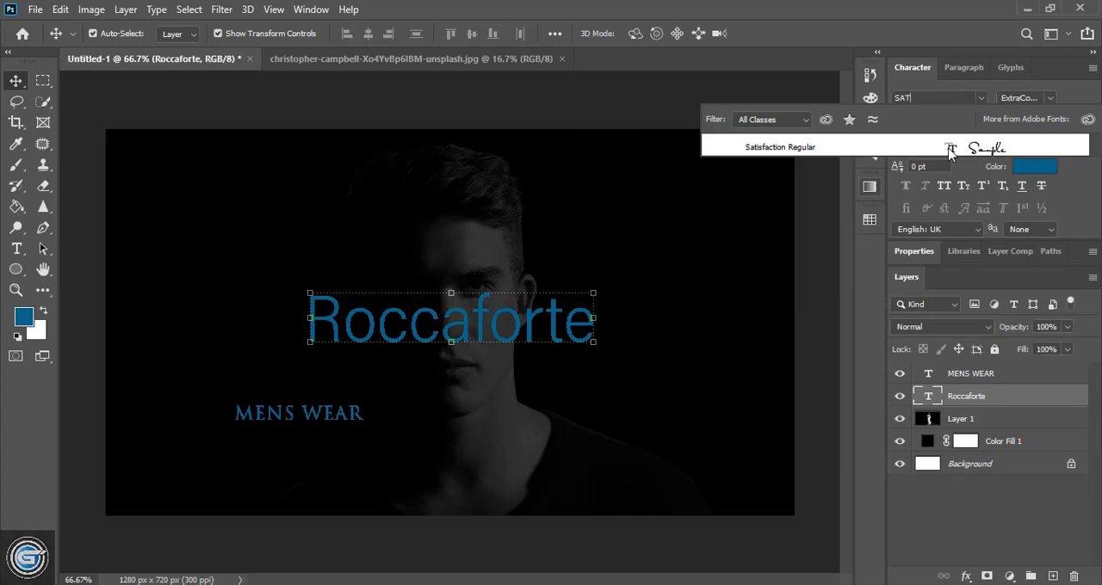
click(779, 146)
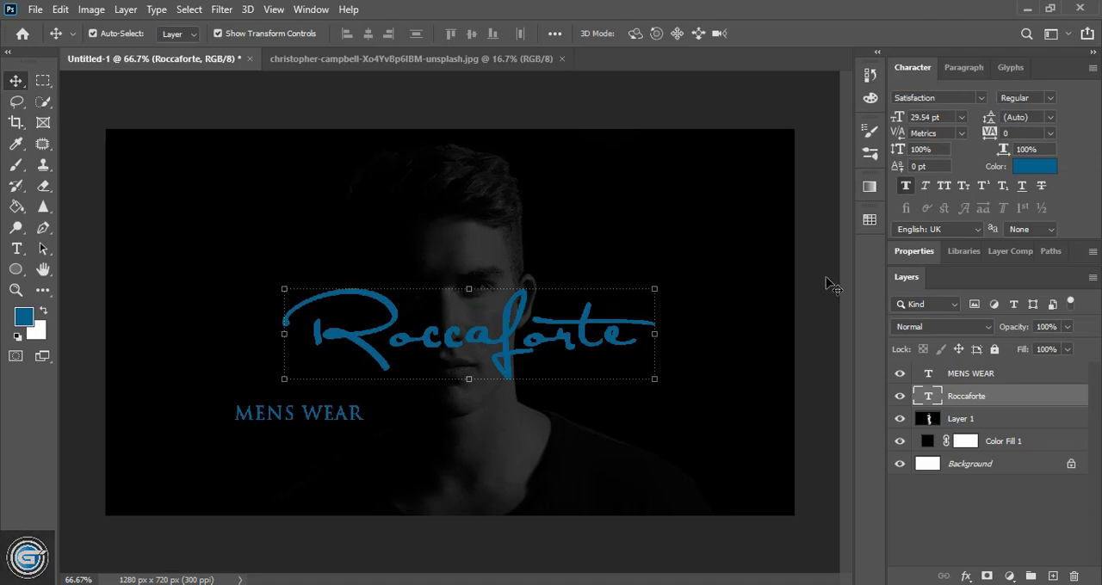
- Colour Roccaforte white from Swatches, then shrink MENS WEAR and centre it beneath
click(870, 220)
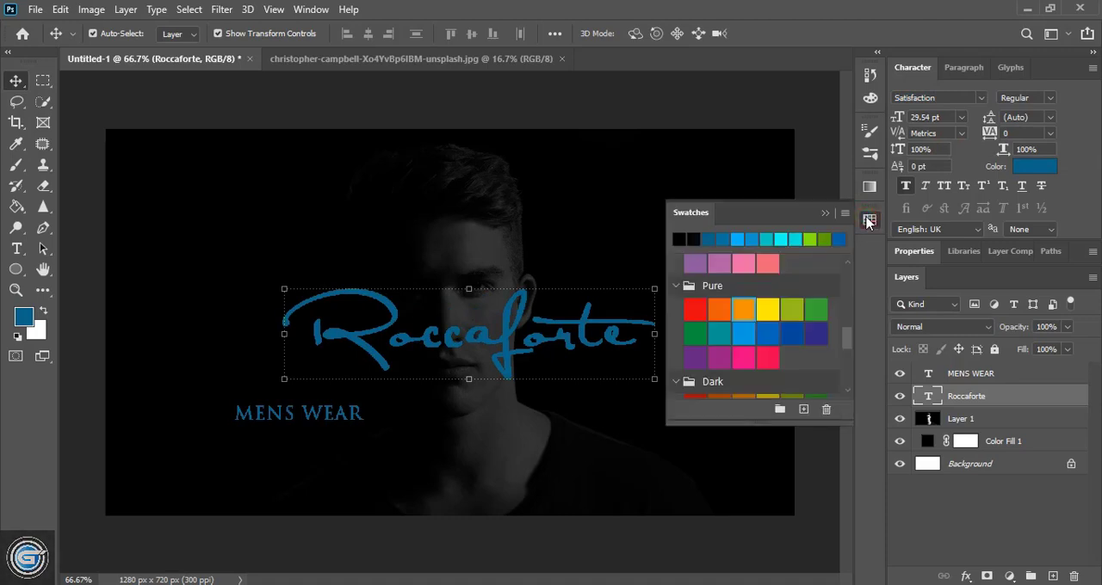
scroll(down, 3)
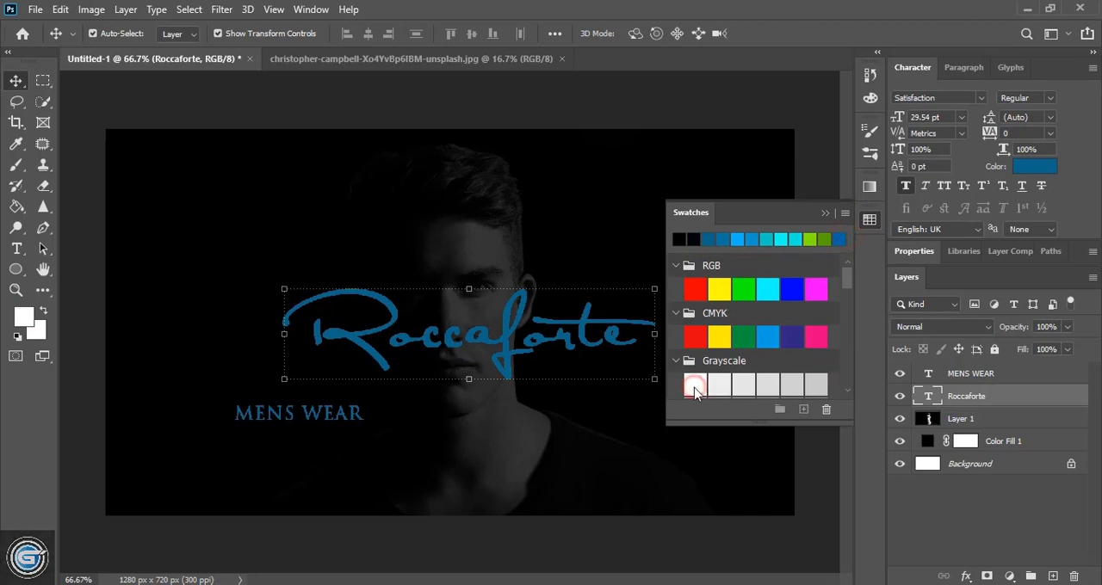
click(695, 385)
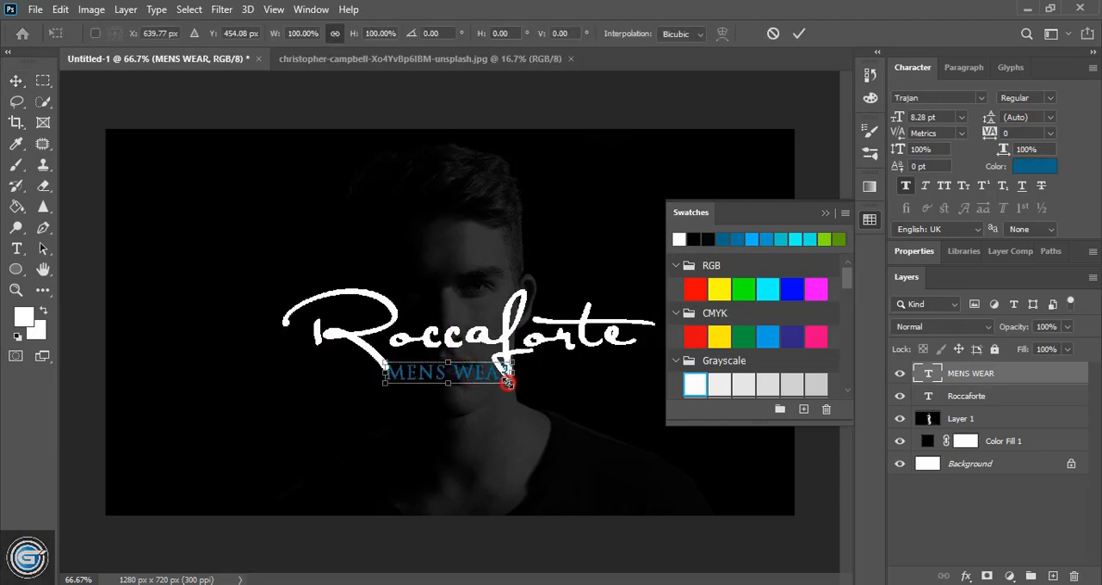
drag(507, 383, 475, 371)
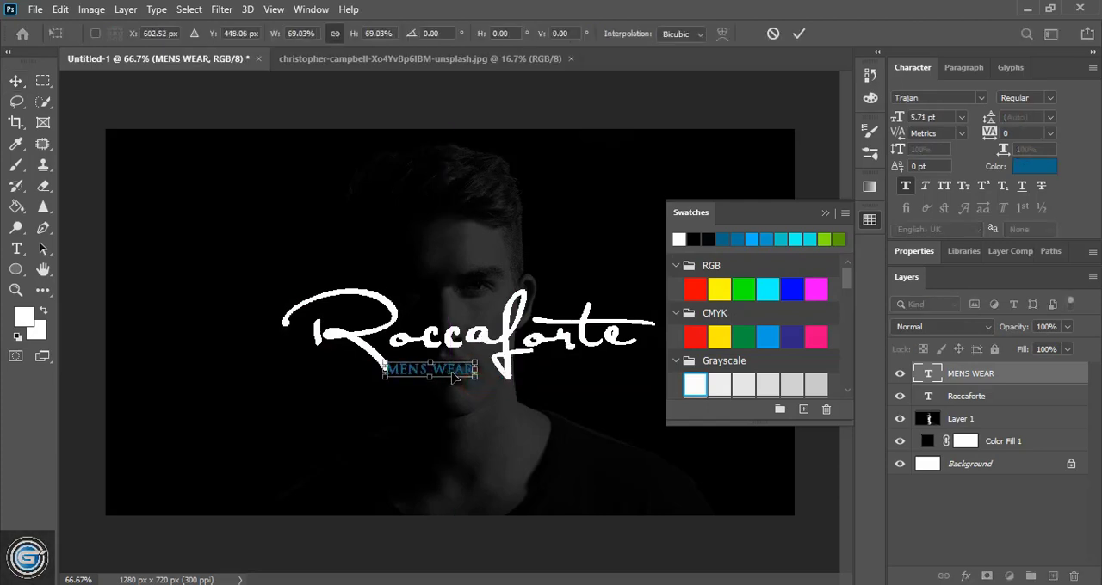
drag(430, 369, 442, 362)
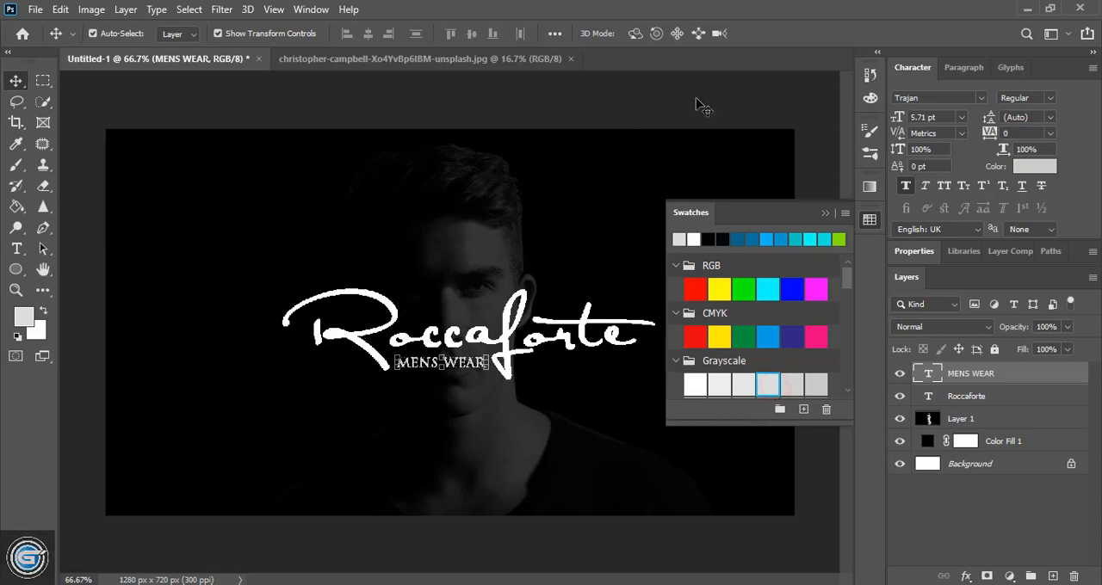
- Collapse the Swatches panel, leaving the white logo and tagline over the portrait
click(824, 213)
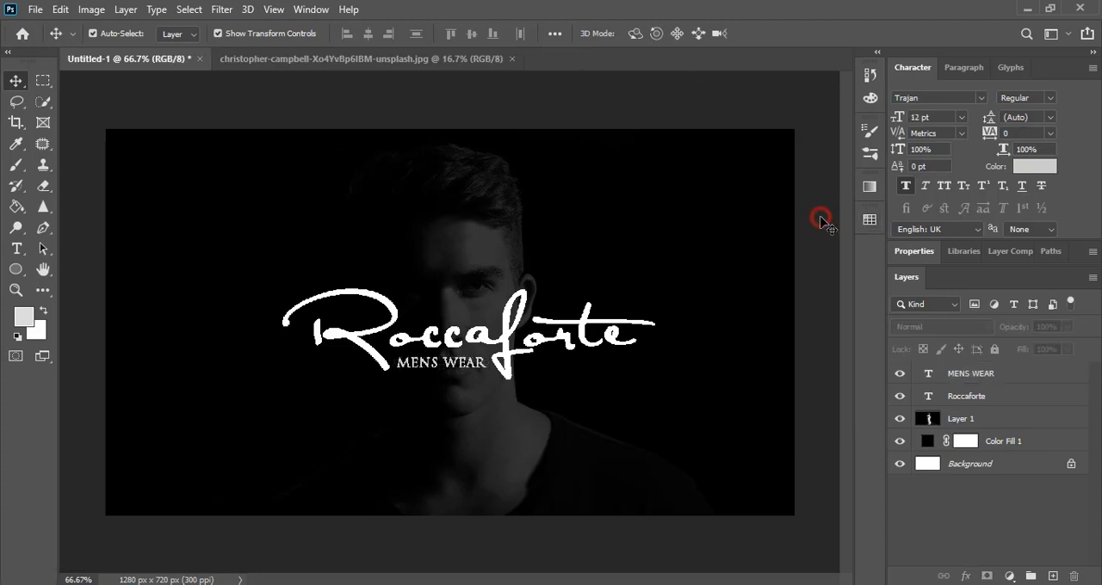
mouse_move(614, 98)
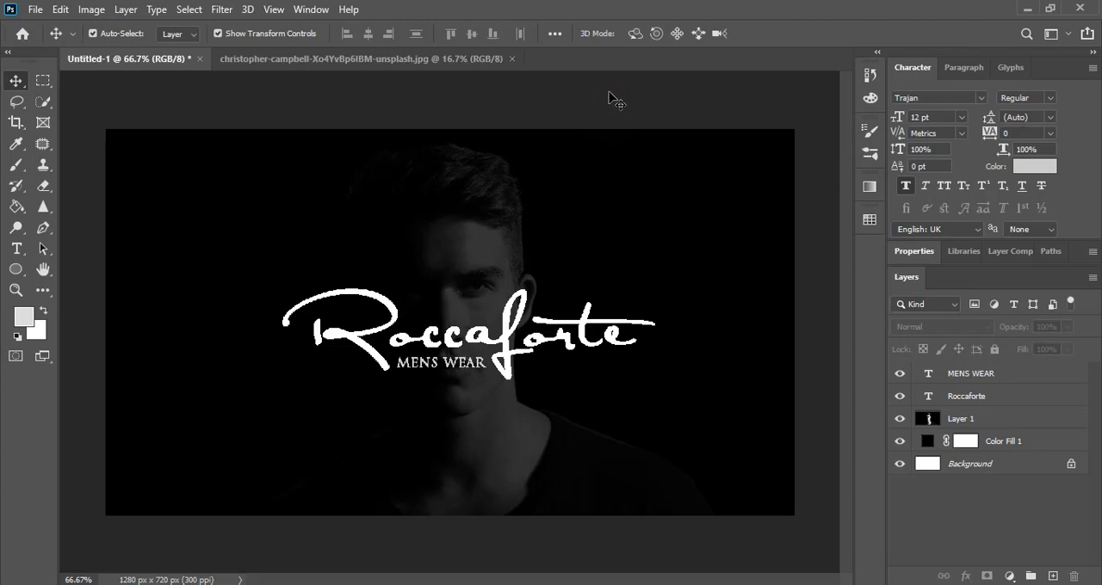